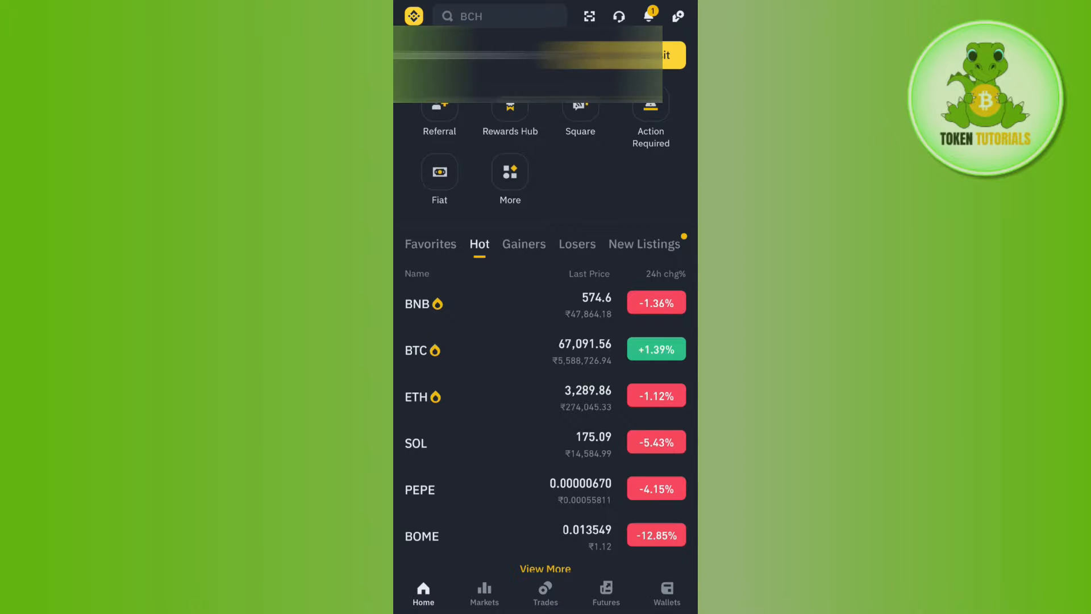
Reach the full Services list from the home screen's More and More Services shortcuts
{"action": "left_click", "coordinate": [509, 177]}
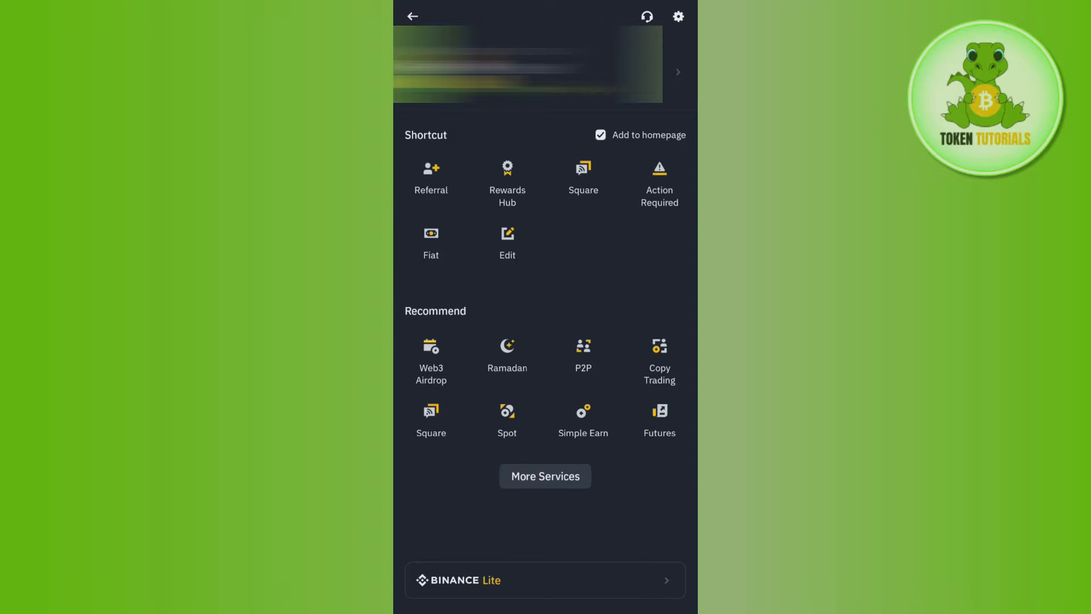
{"action": "left_click", "coordinate": [545, 476]}
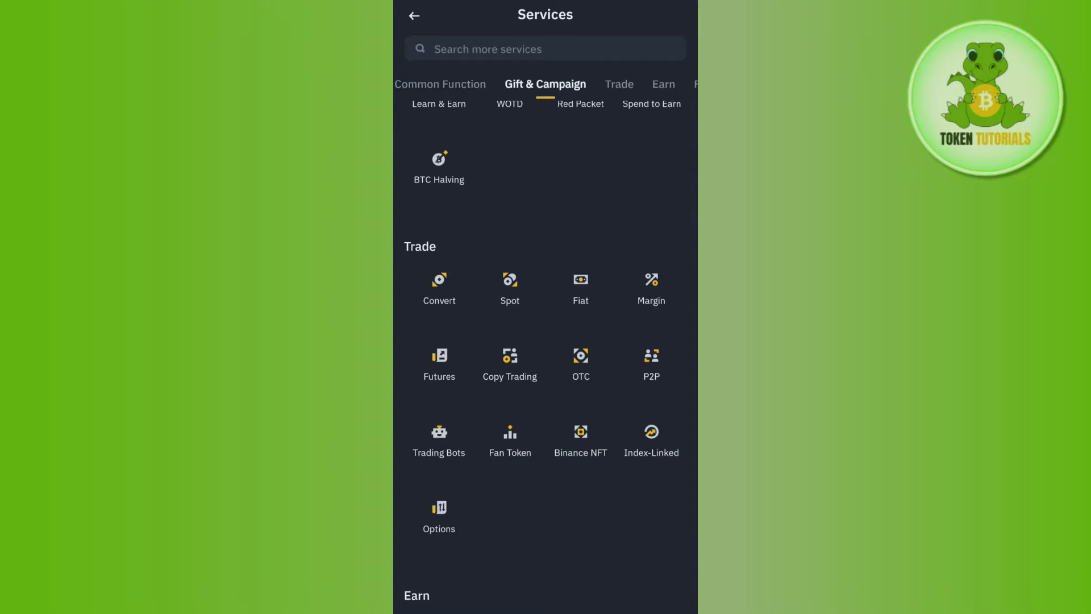
Enter the Convert feature from the Trade section, showing GALA to ATA at market price
{"action": "left_click", "coordinate": [440, 288]}
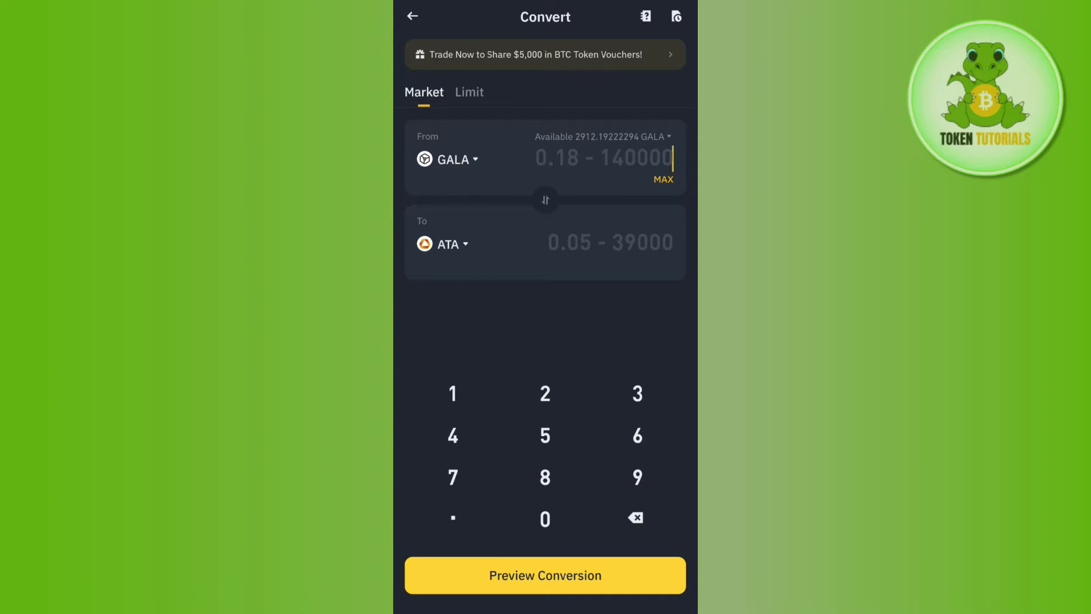
{"action": "left_click", "coordinate": [469, 92]}
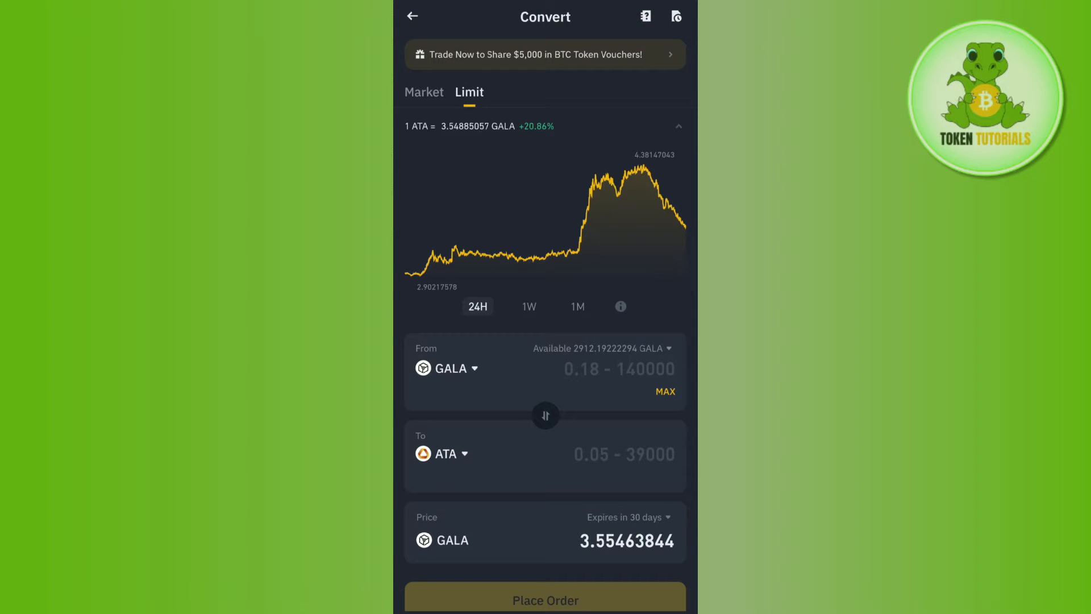
{"action": "left_click", "coordinate": [423, 92]}
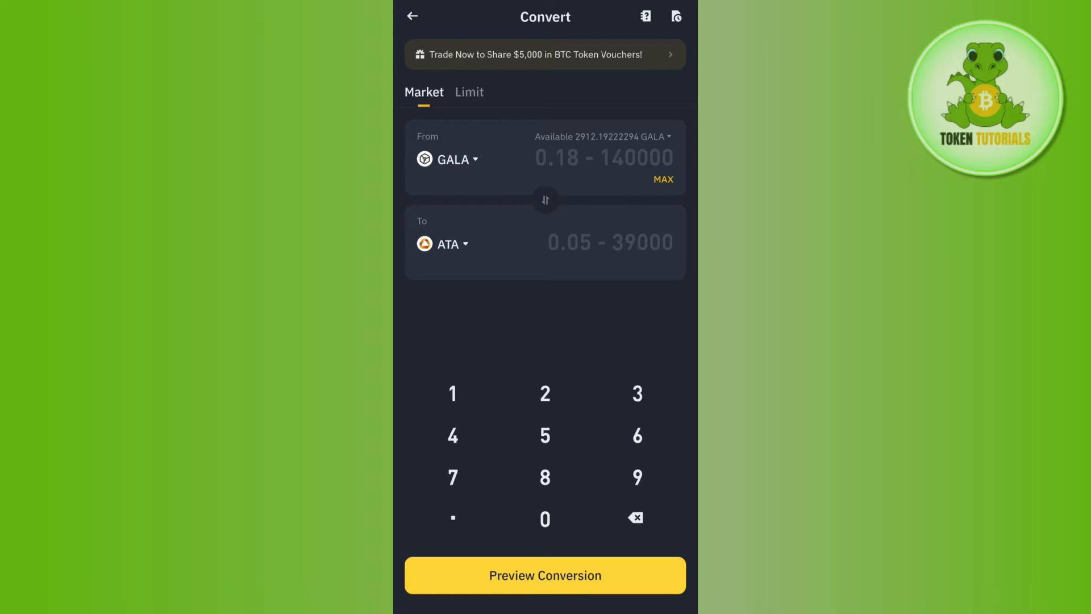
Change the conversion pair to USDT as the From coin and DOGE as the To coin
{"action": "left_click", "coordinate": [447, 159]}
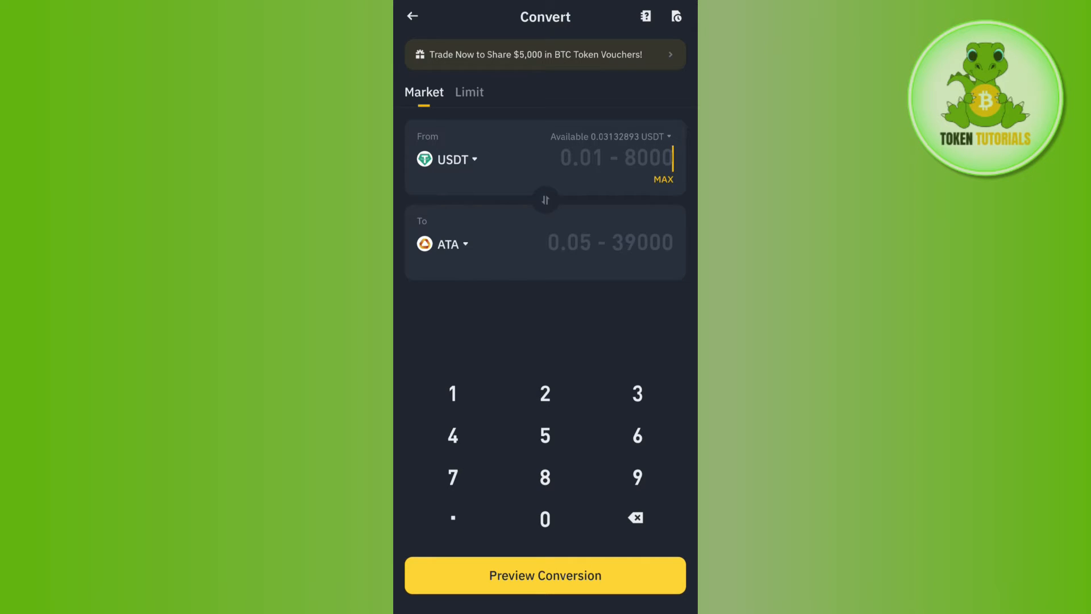
{"action": "left_click", "coordinate": [447, 243]}
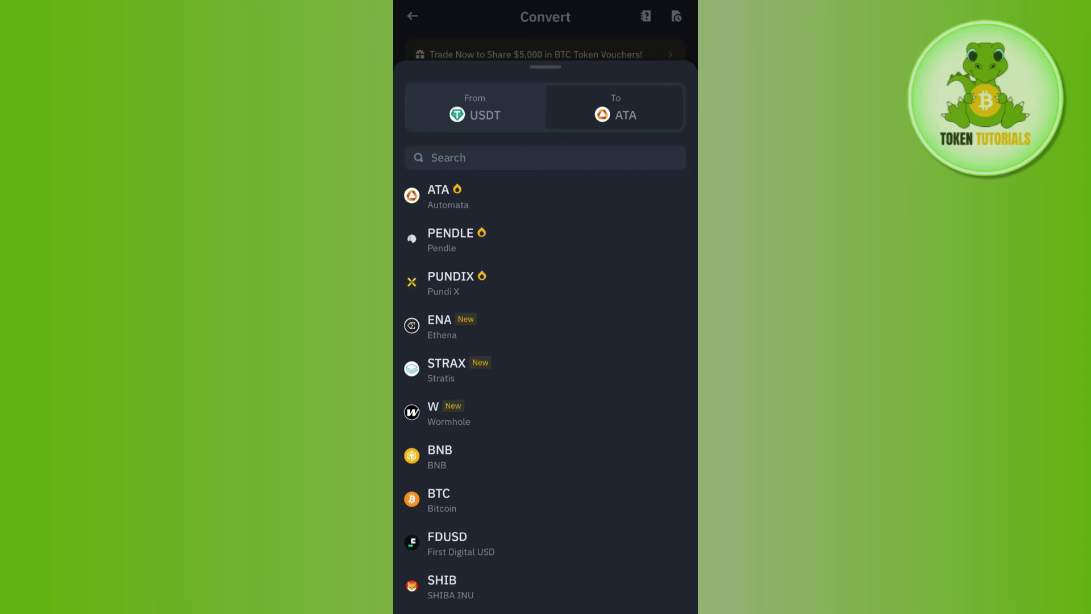
{"action": "left_click", "coordinate": [545, 157]}
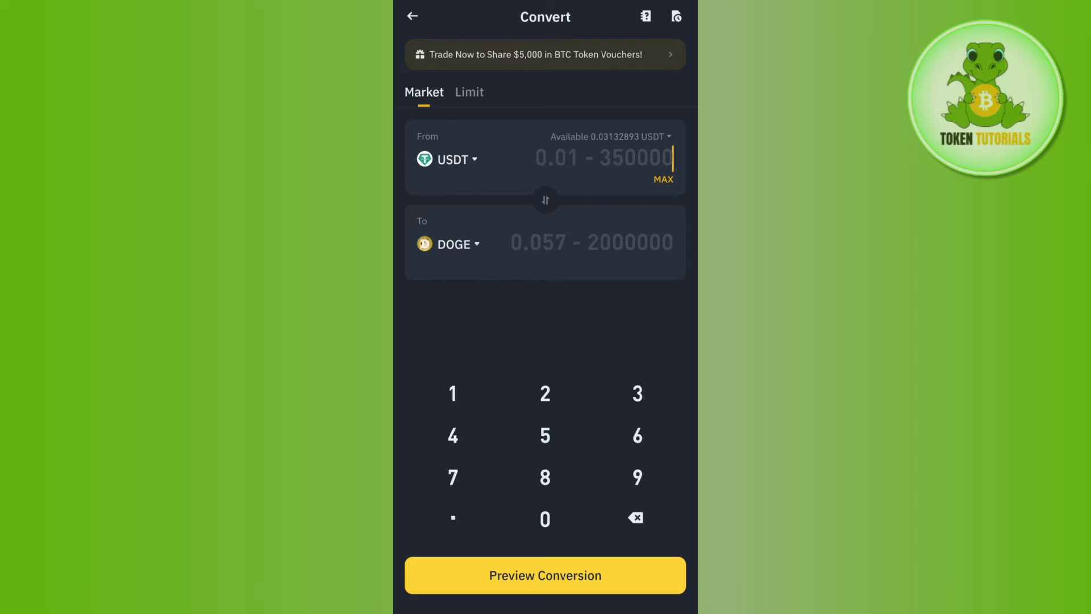
Enter 1 USDT as the amount and preview the conversion, reaching the Confirm order sheet
{"action": "left_click", "coordinate": [452, 394]}
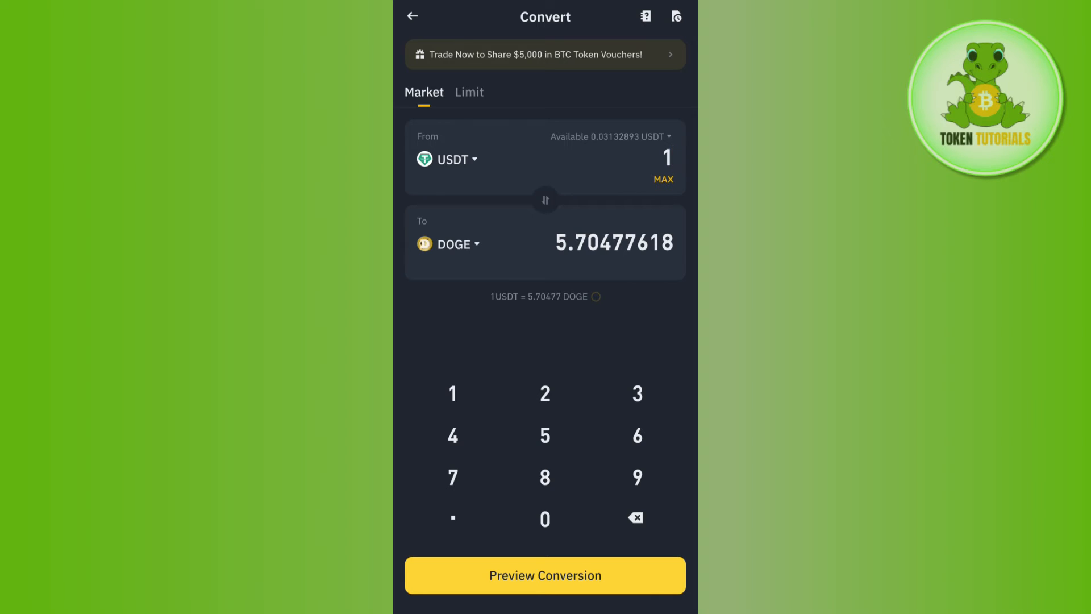
{"action": "left_click", "coordinate": [545, 574]}
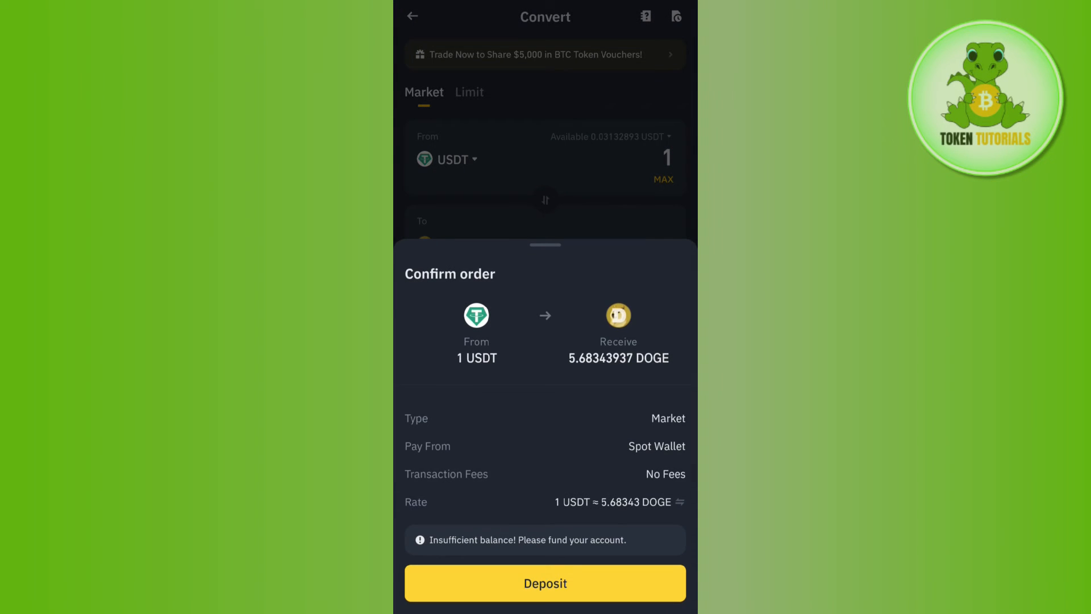